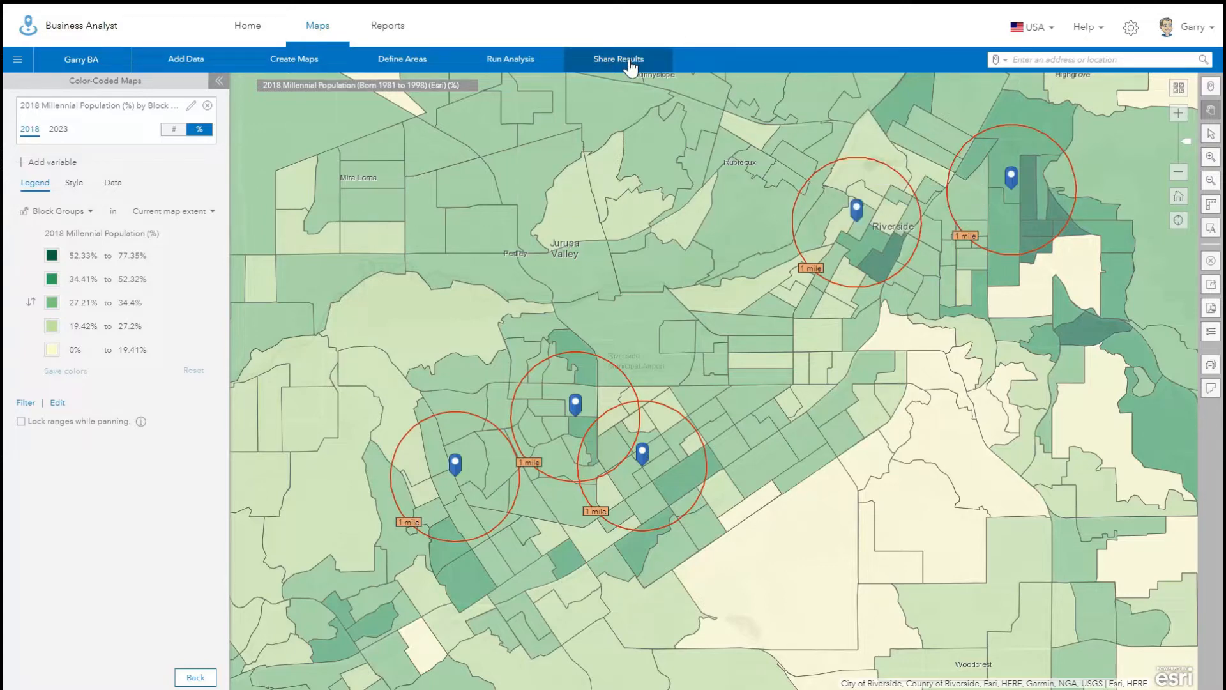
Step: Start a PDF or Image export of the millennial population map from Share Results
click(618, 59)
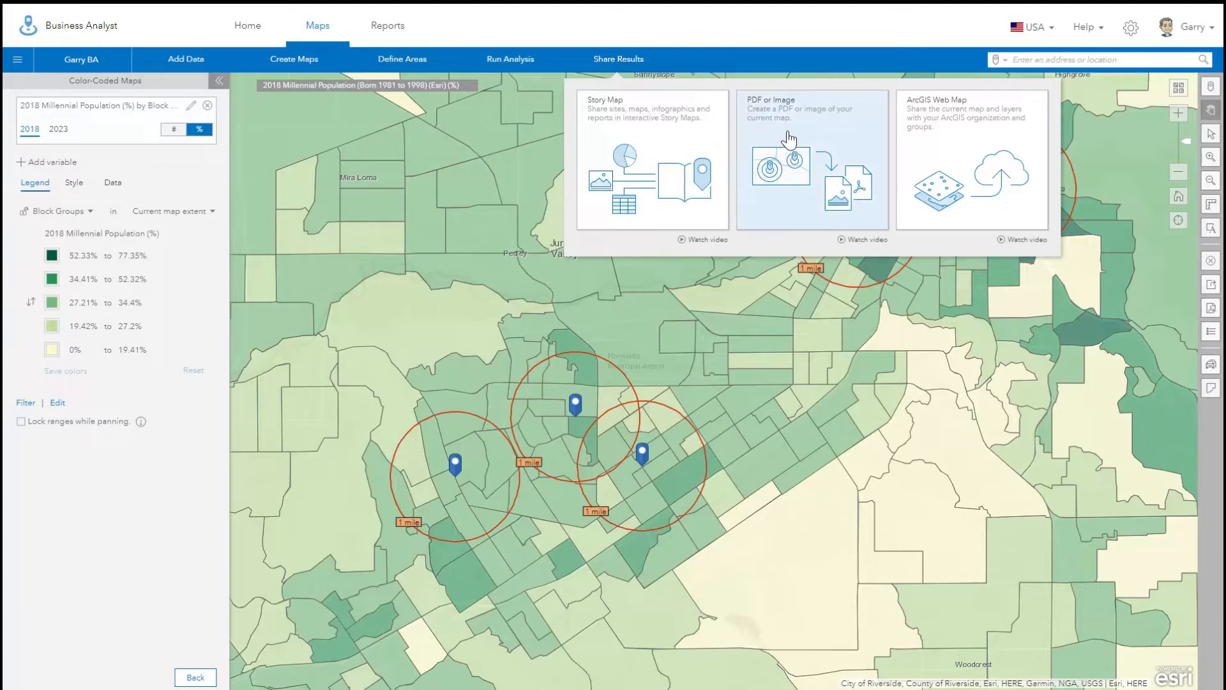
click(811, 155)
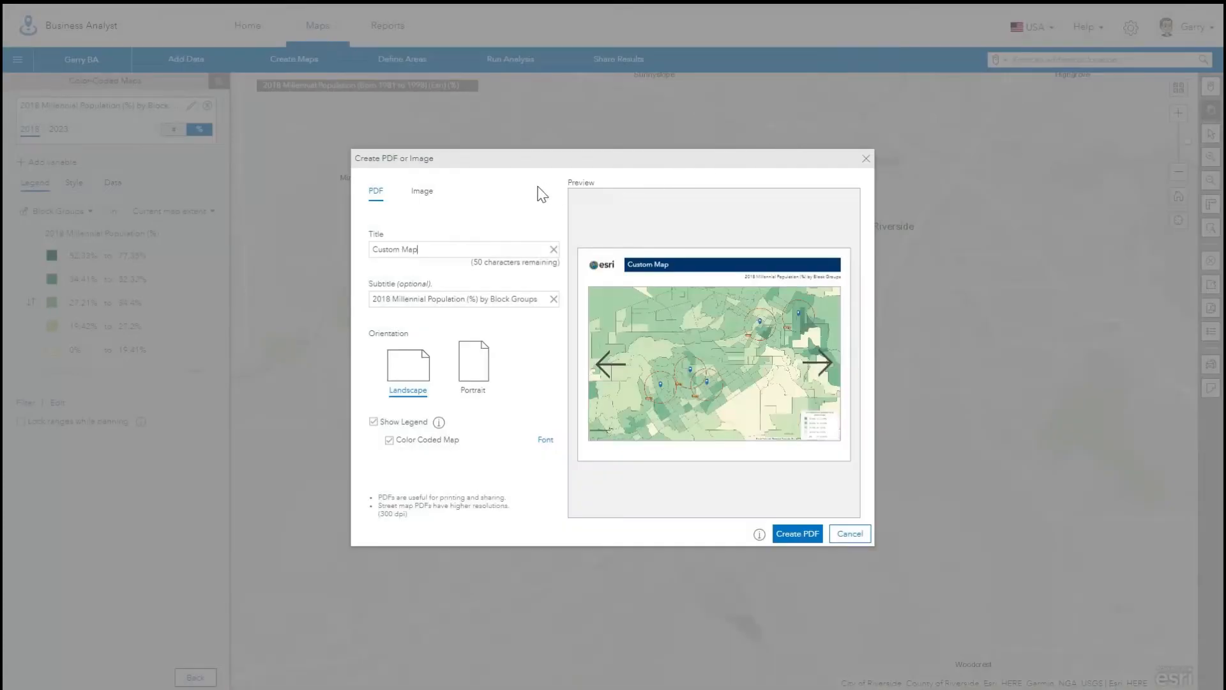
Step: After checking the Image option, keep PDF with title Custom Map and landscape orientation
click(421, 190)
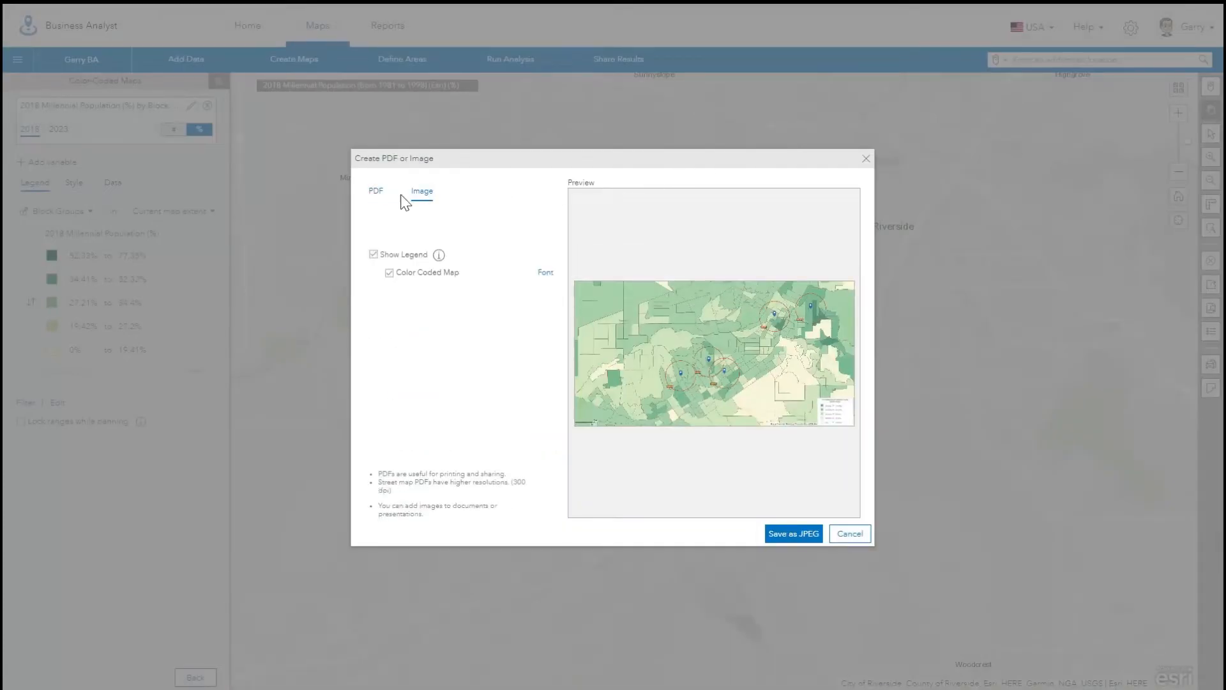
click(376, 190)
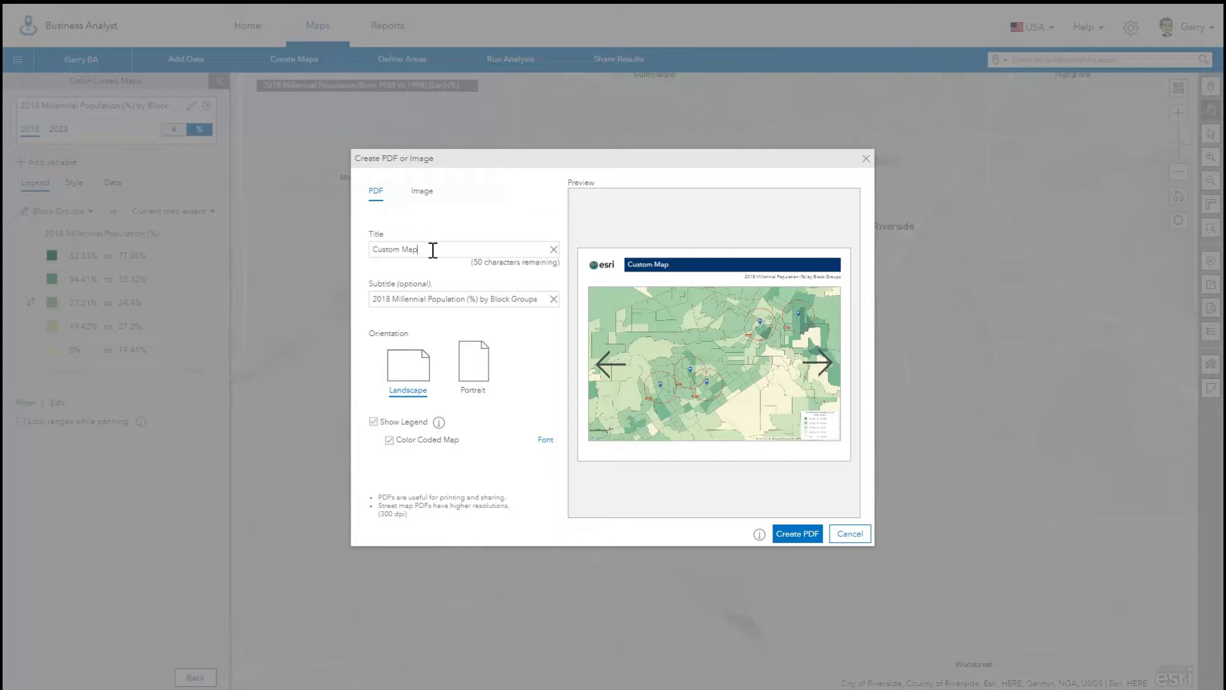
triple_click(394, 249)
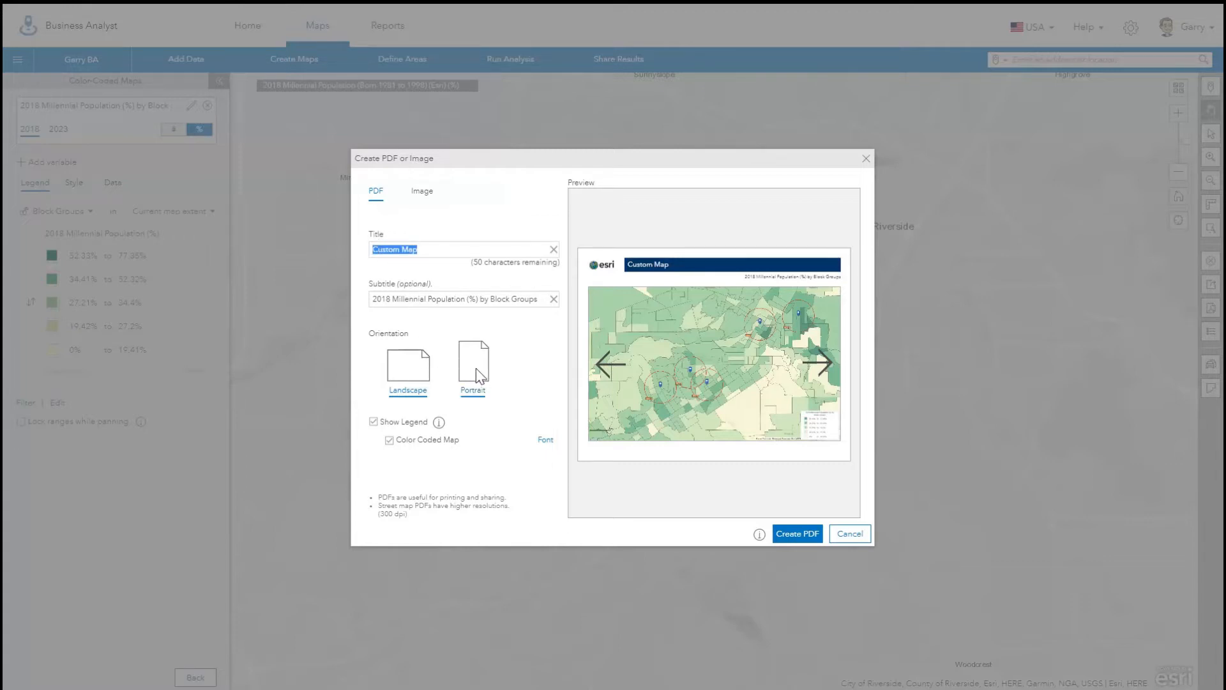
click(407, 372)
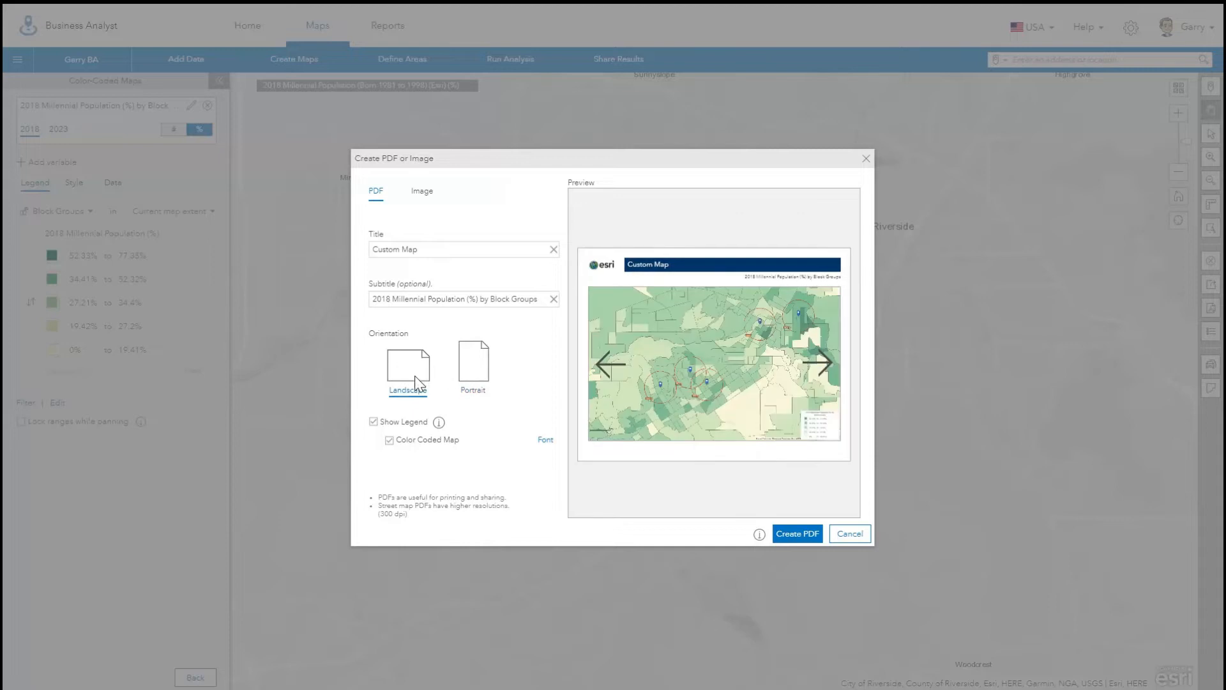
mouse_move(461, 434)
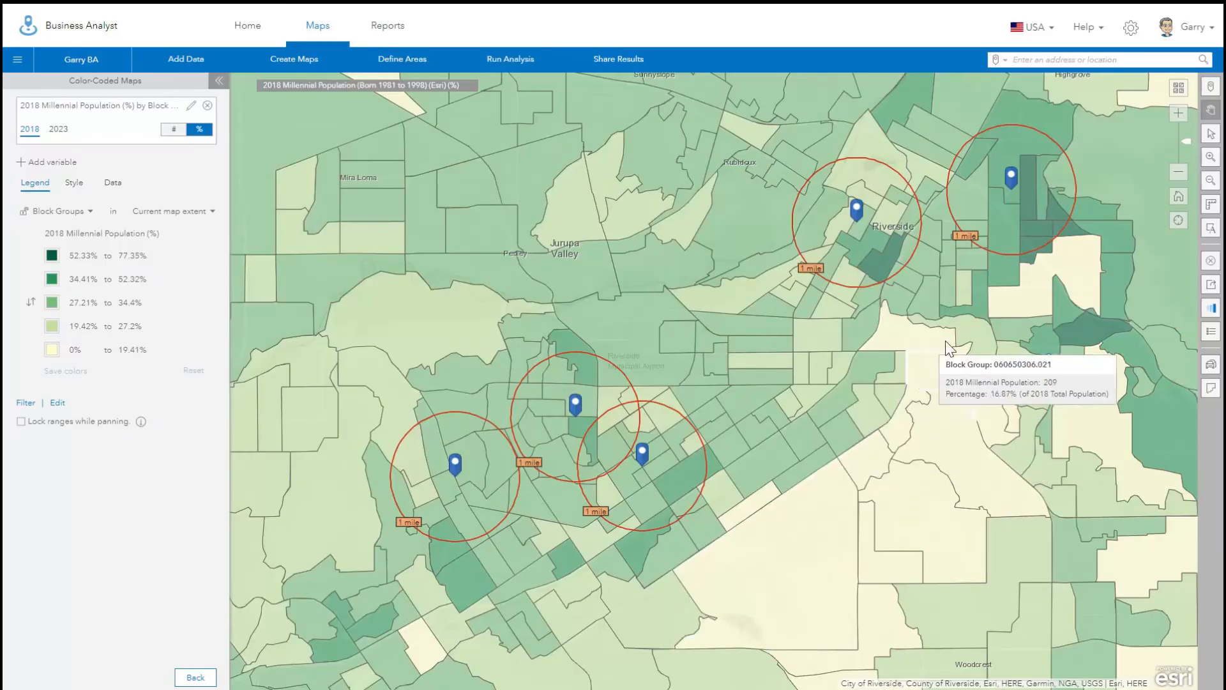
Step: Open the generated Custom Map PDF in the browser from the Report Ready dialog
click(1177, 112)
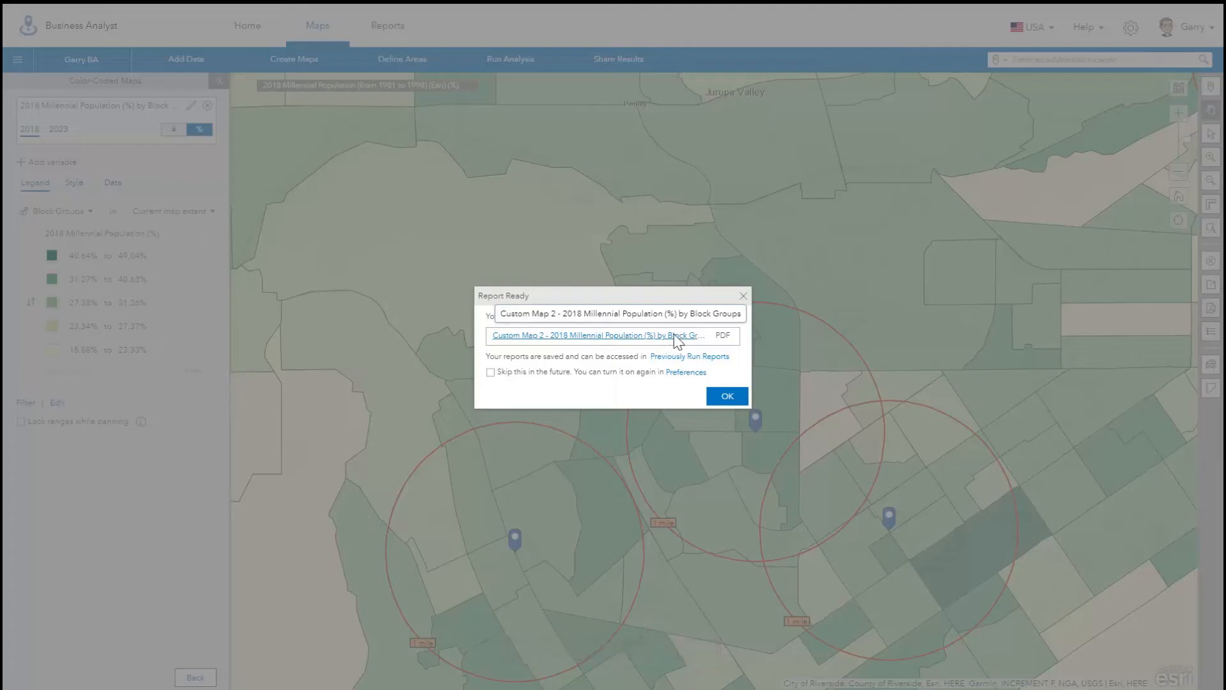
click(600, 334)
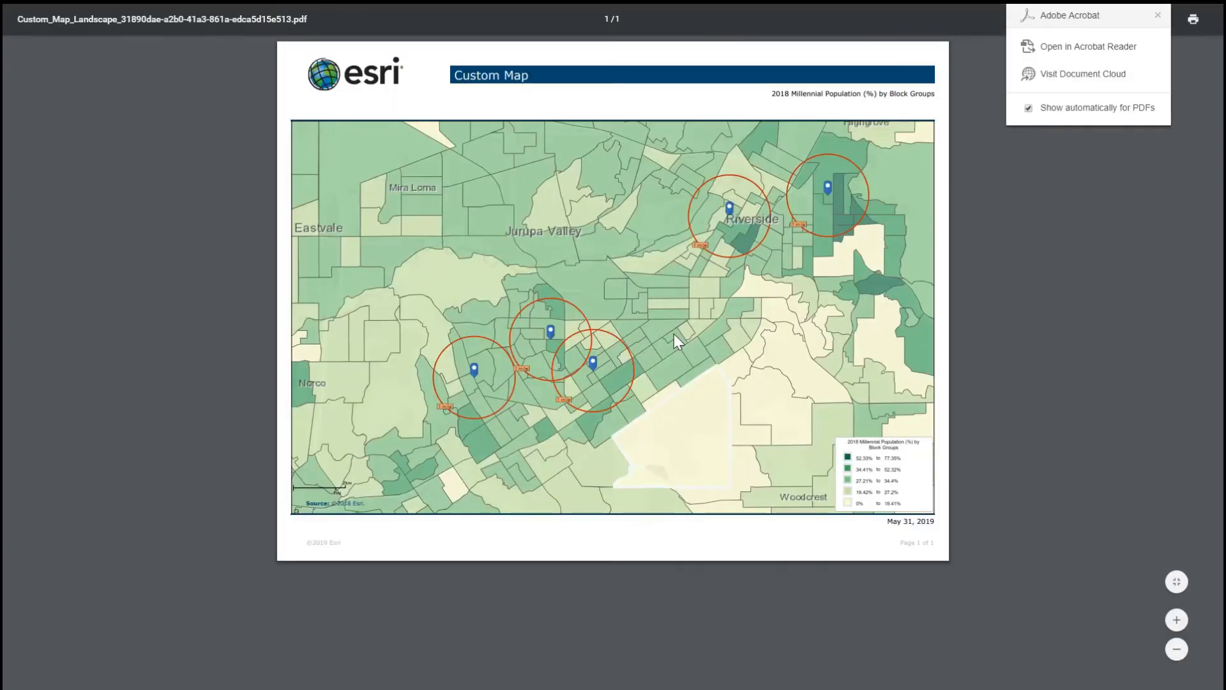